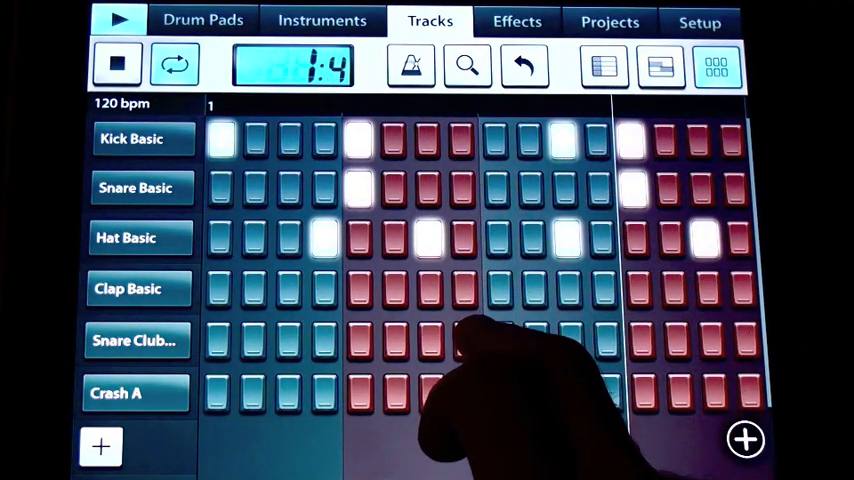
Load the Trance Kit from Drum Kits as the drum track's sounds
left_click(322, 20)
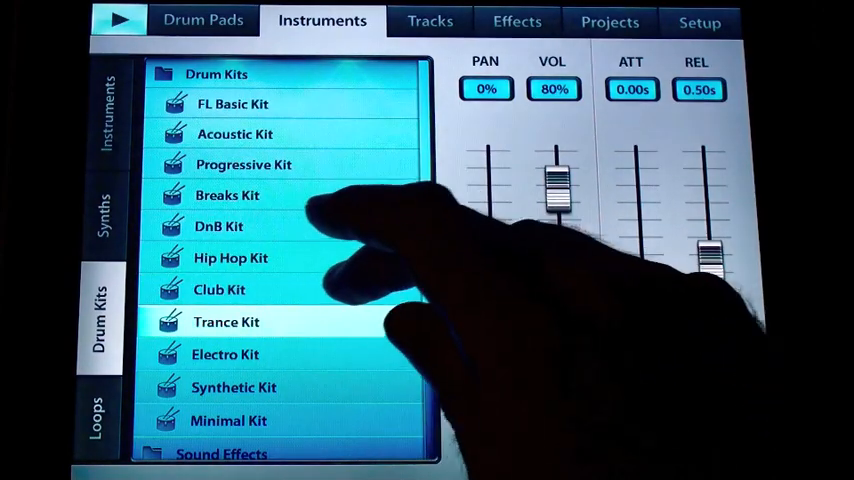
scroll("down", 3)
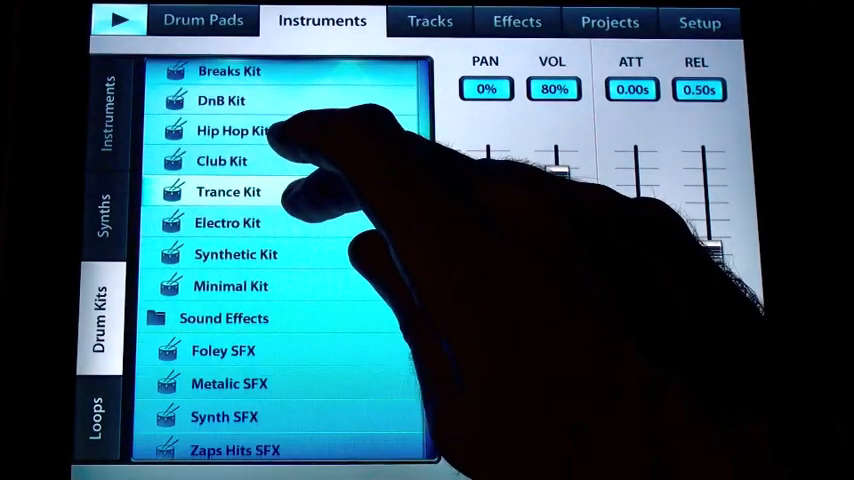
left_click(228, 191)
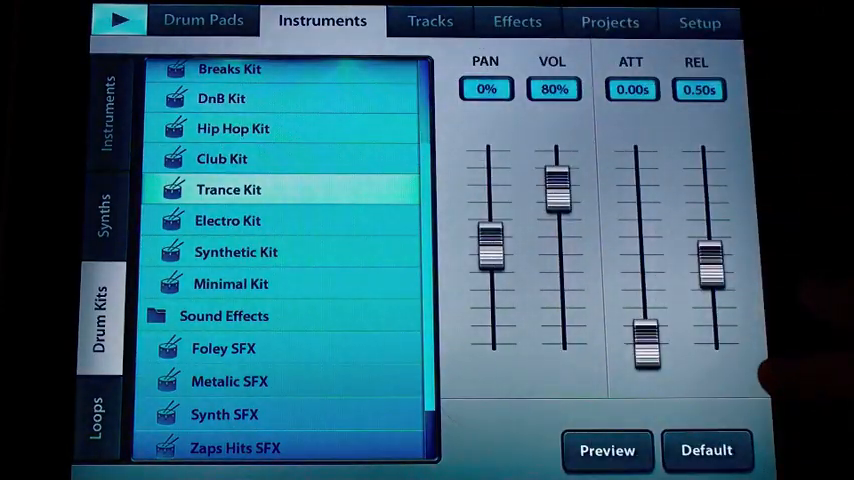
left_click(429, 21)
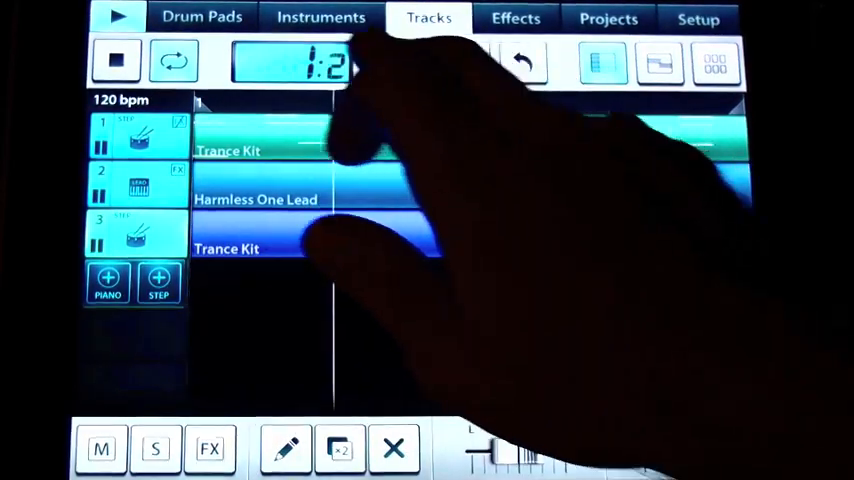
Browse Instruments > Loops and pick a LoopMasters loop for the track
left_click(320, 18)
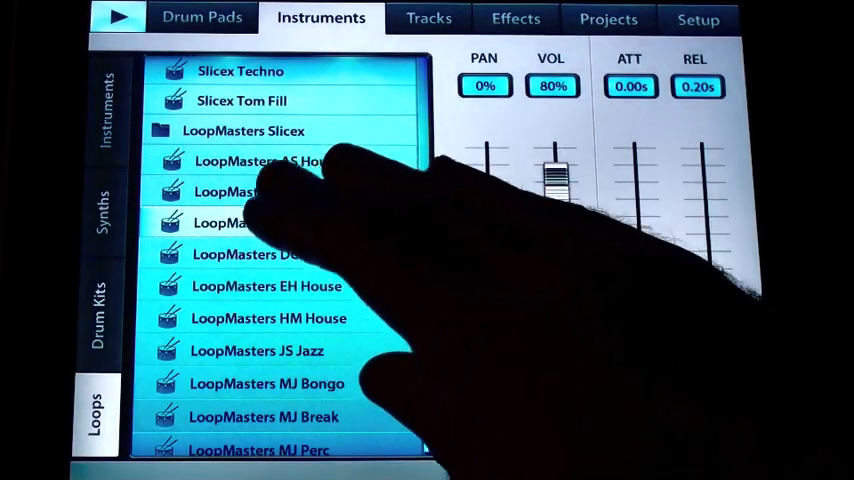
left_click(428, 18)
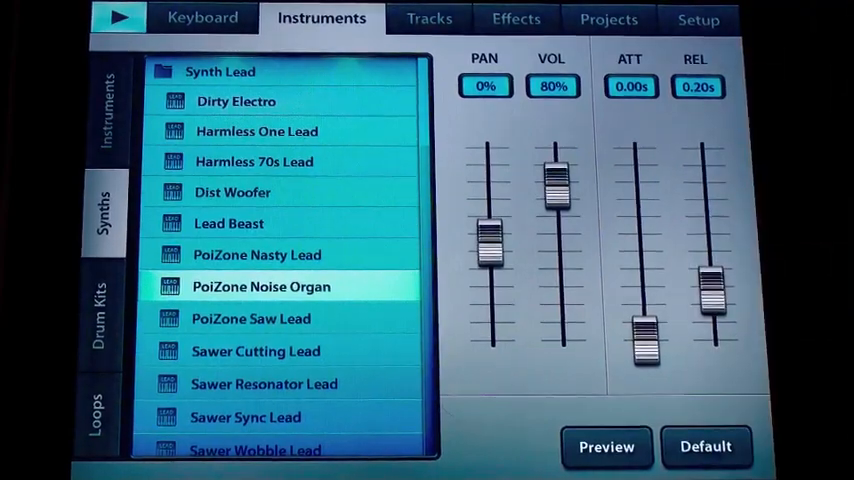
Choose the Sawer Resonator Lead synth and record the lead melody on the keyboard
left_click(264, 383)
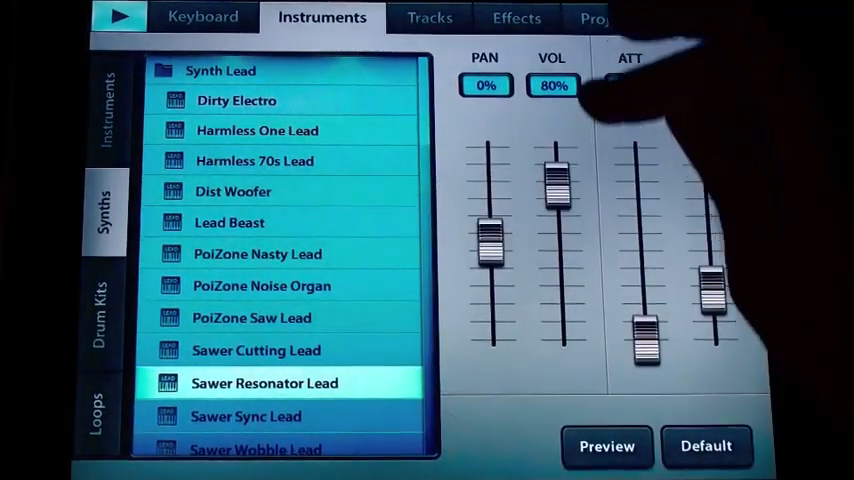
left_click(202, 17)
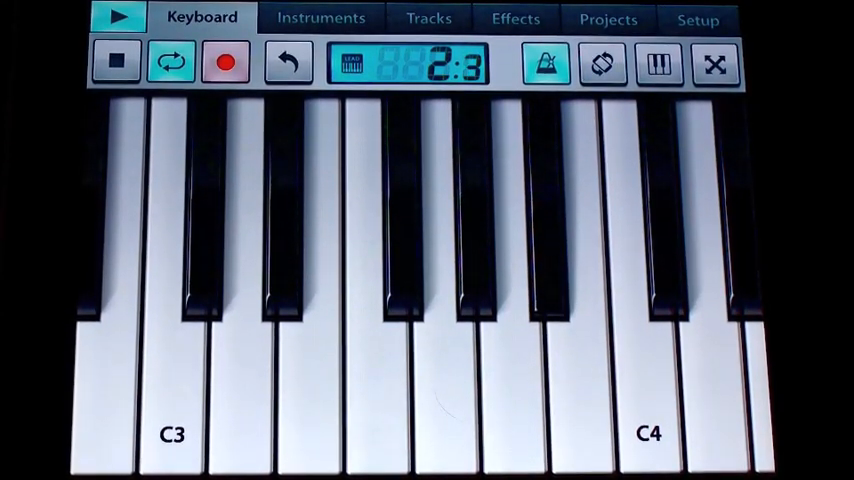
left_click(428, 18)
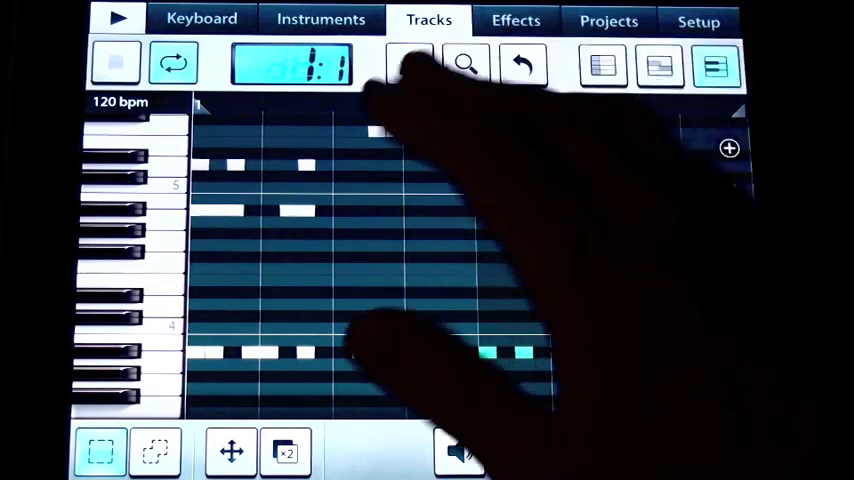
Browse the Synths presets for a bass sound to play the bass line
left_click(659, 64)
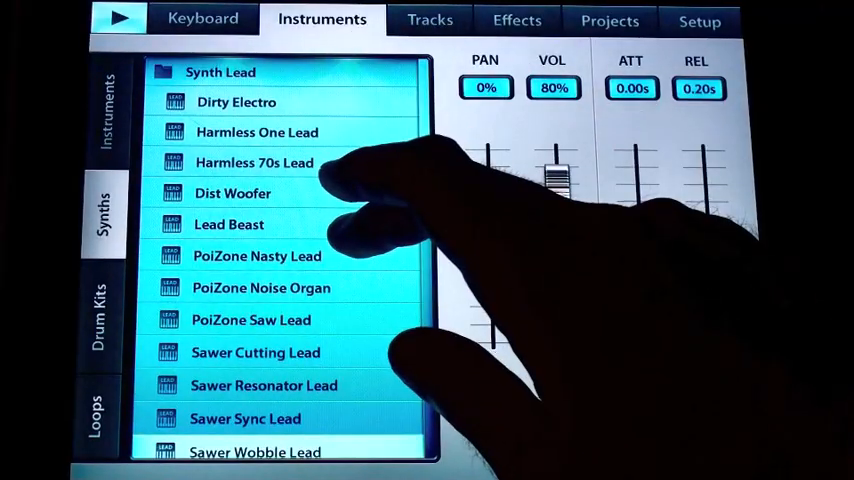
scroll("down", 3)
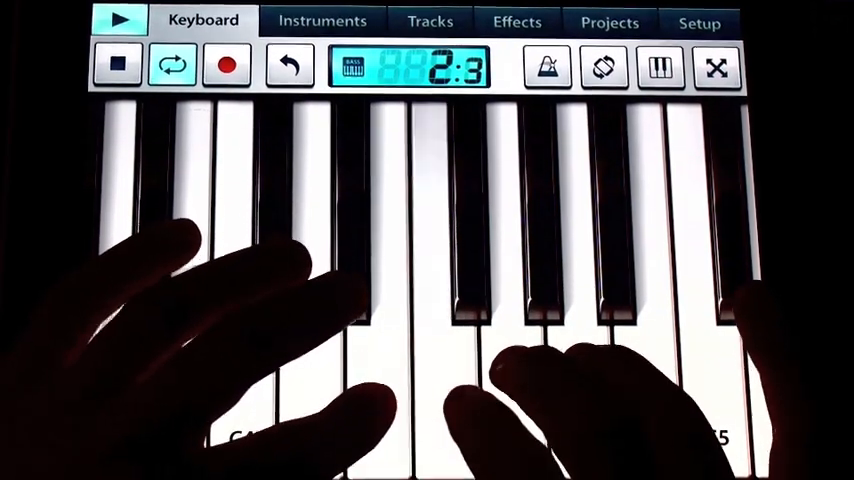
Scroll past Synth Bass to Synth Pads and pick Freewave for the track
left_click(321, 19)
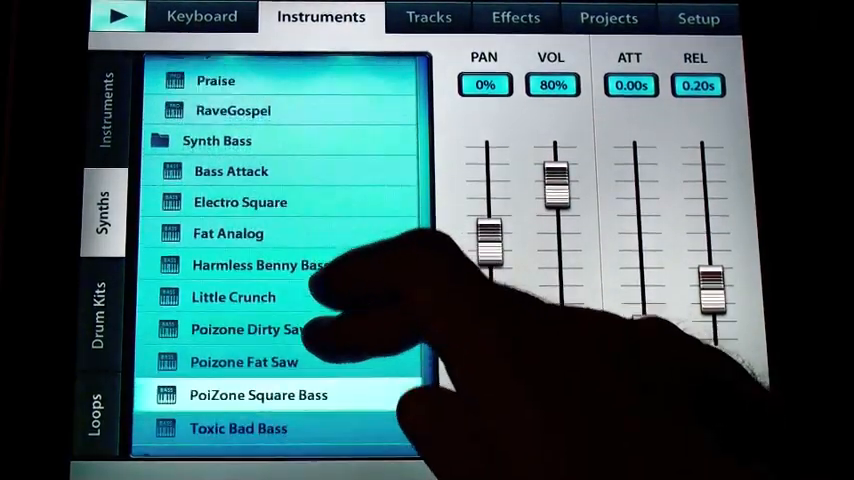
scroll("down", 3)
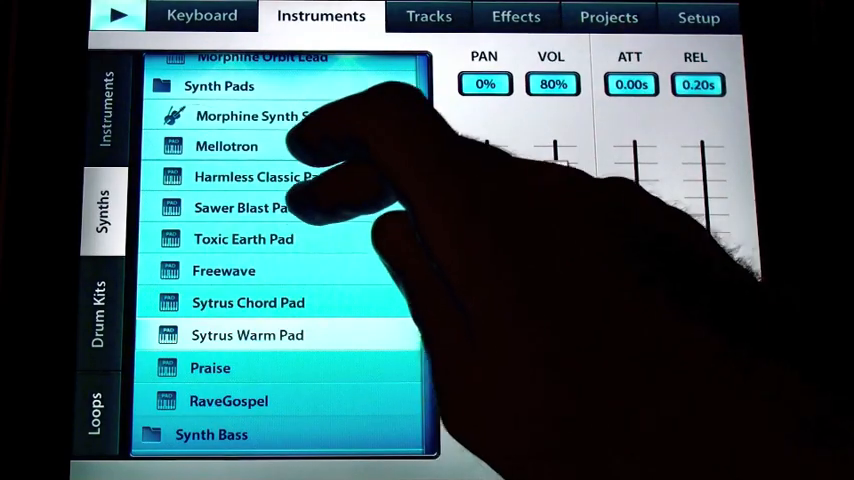
left_click(224, 270)
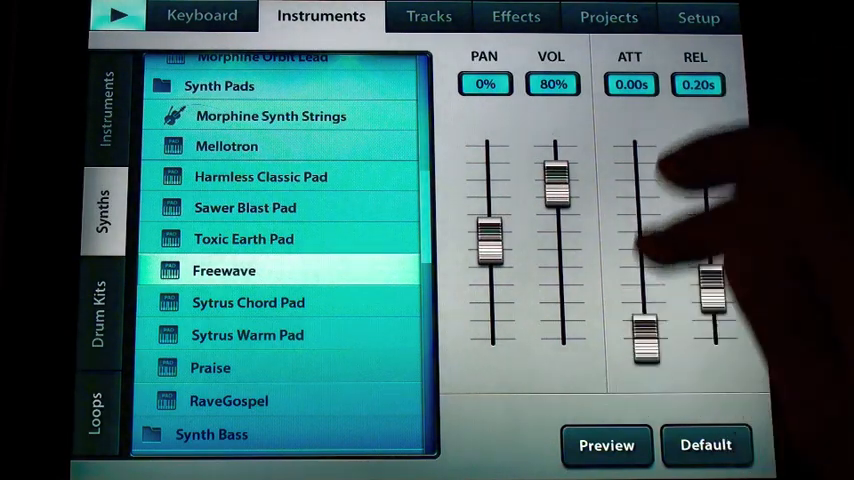
left_click(608, 17)
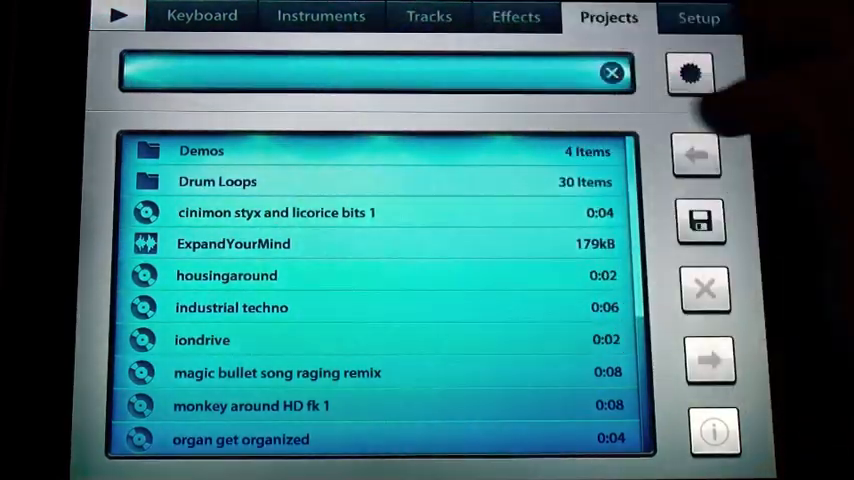
Name and save the project 'Levitation', then export it as Wave and MIDI
left_click(370, 73)
type("Levitat")
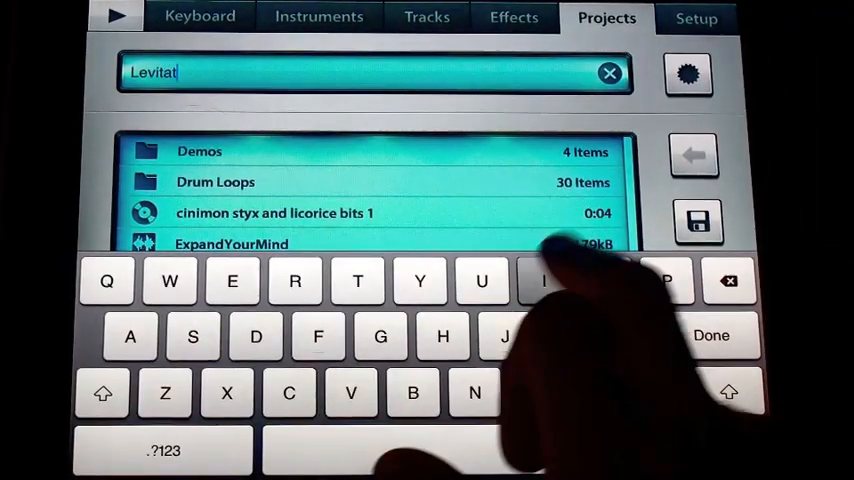
left_click(427, 18)
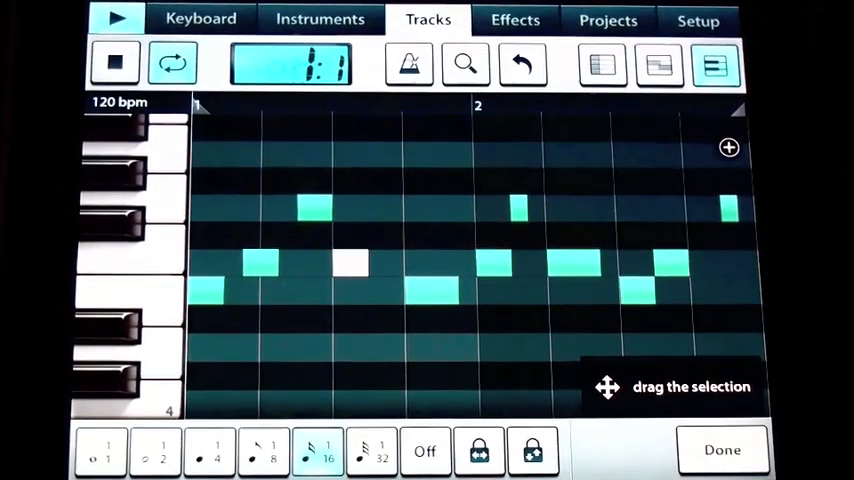
left_click(607, 19)
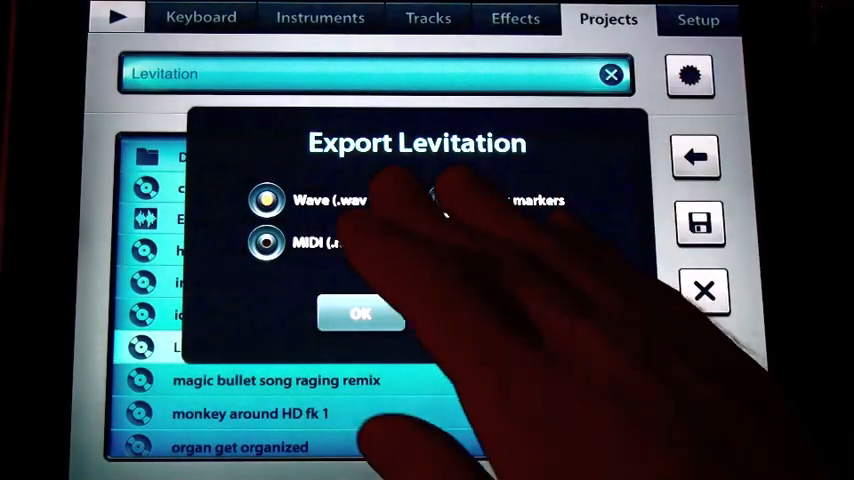
left_click(360, 313)
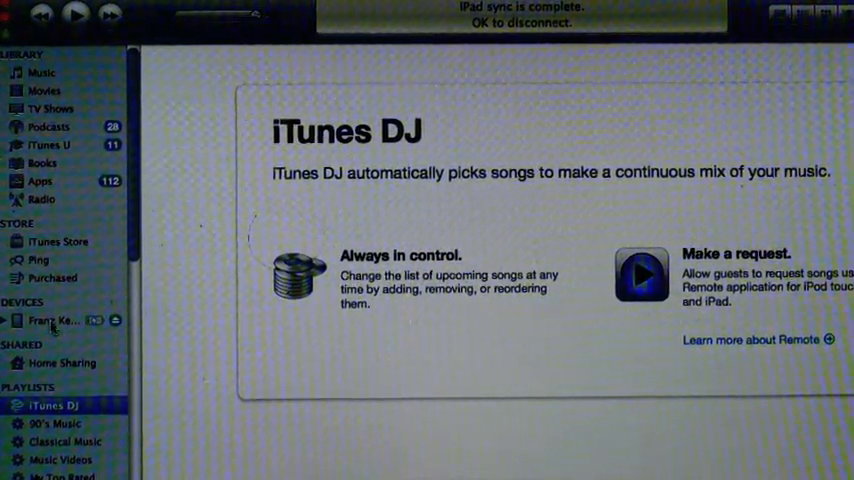
Select the iPad under Devices and scroll the File Sharing apps down to FL Studio HD
left_click(55, 320)
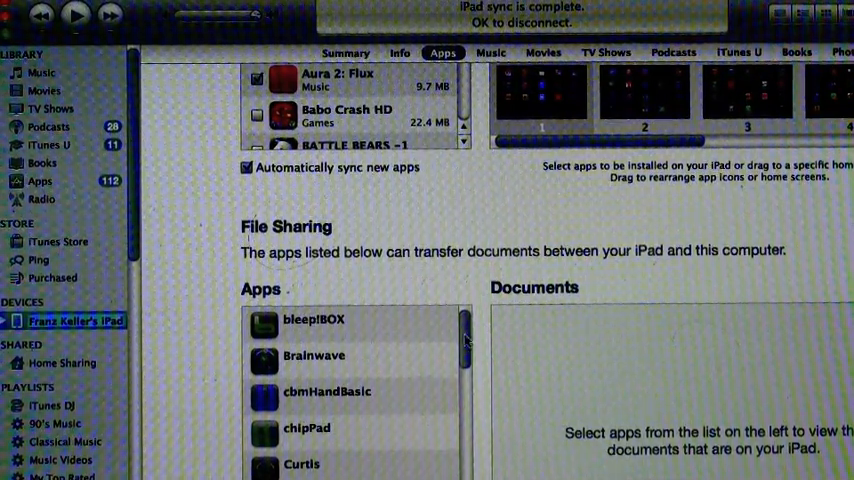
scroll("down", 3)
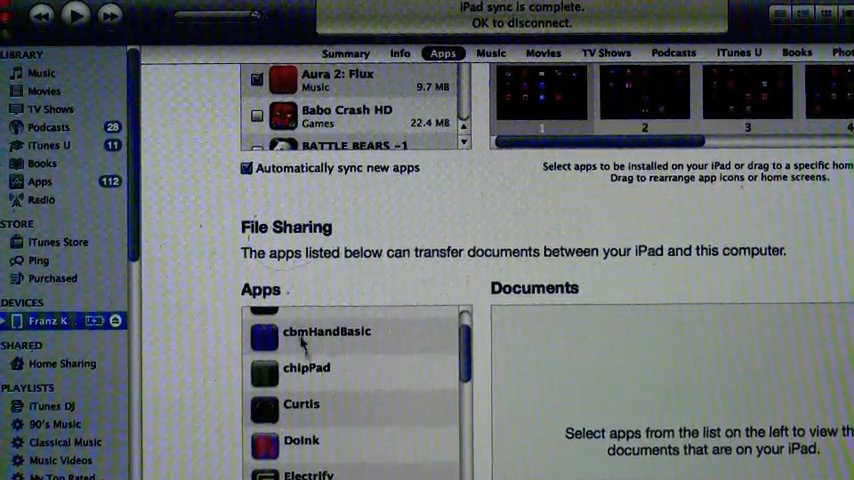
scroll("down", 3)
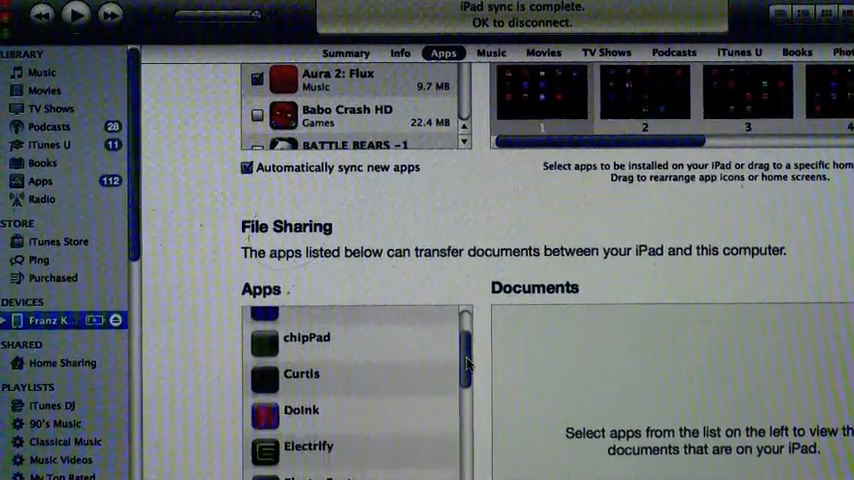
scroll("down", 3)
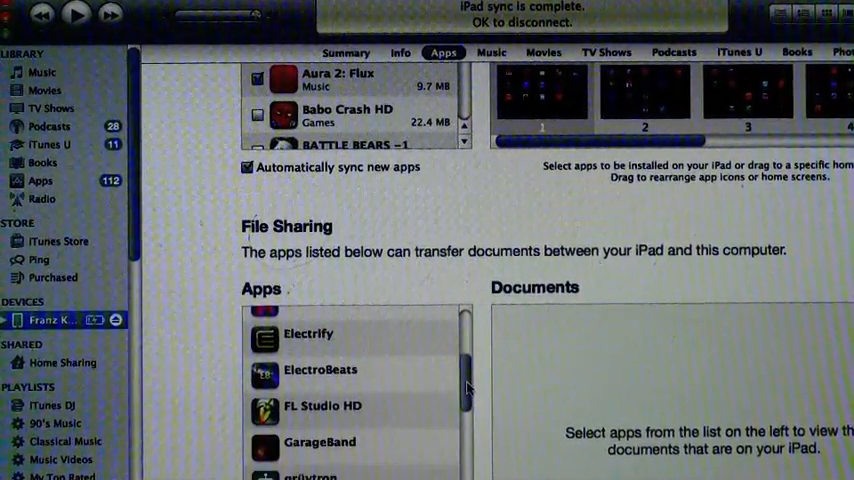
Select FL Studio HD and scroll its Documents list to the Levitation files
left_click(322, 405)
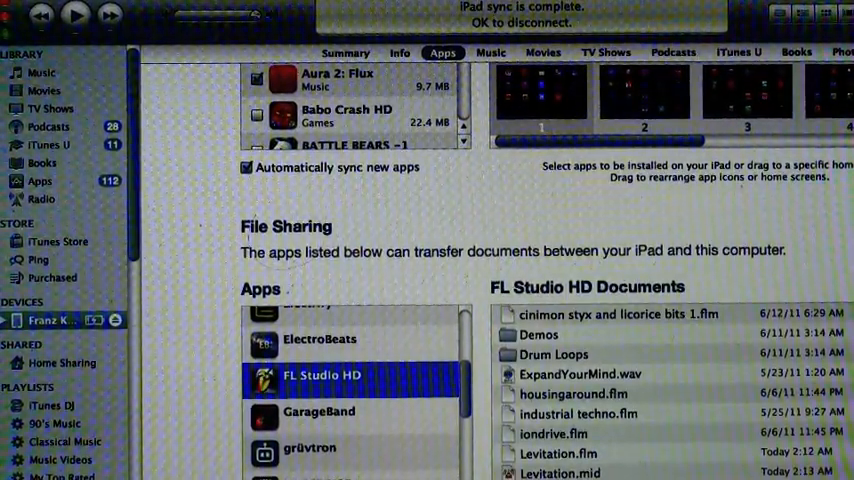
scroll("down", 3)
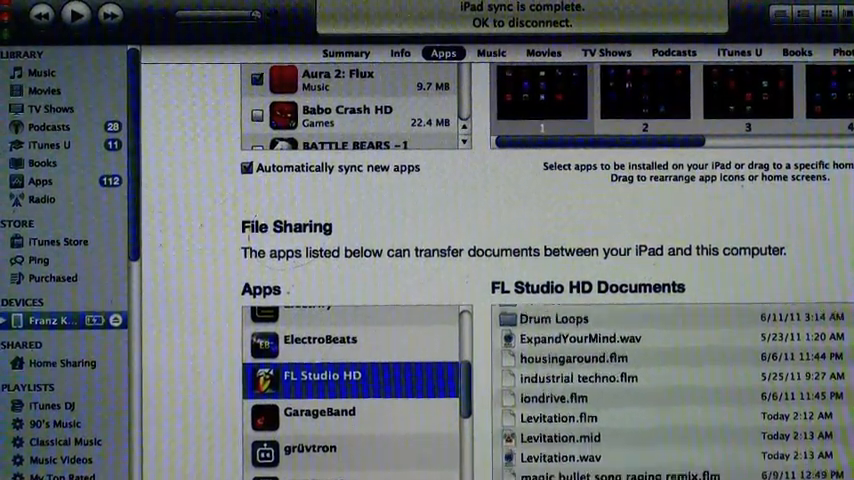
scroll("down", 3)
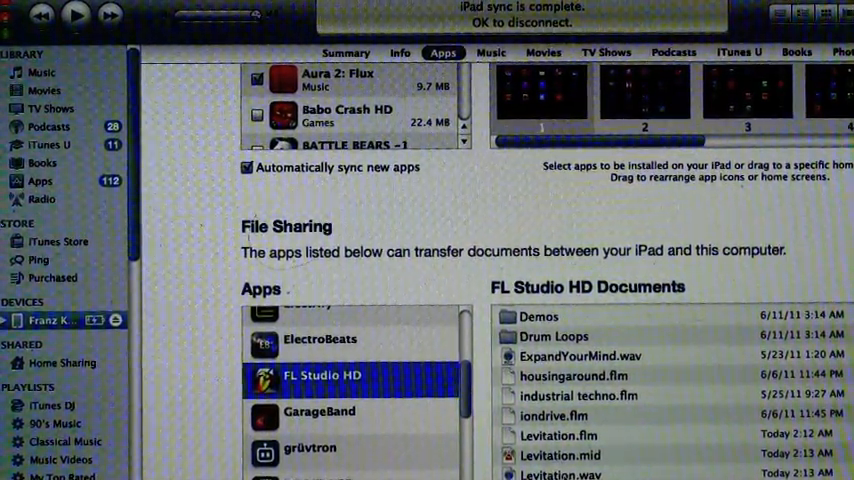
left_click(560, 472)
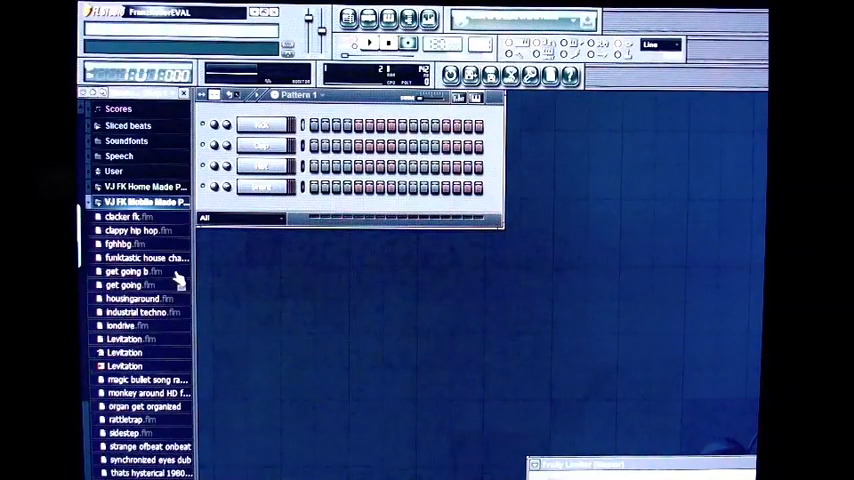
mouse_move(185, 278)
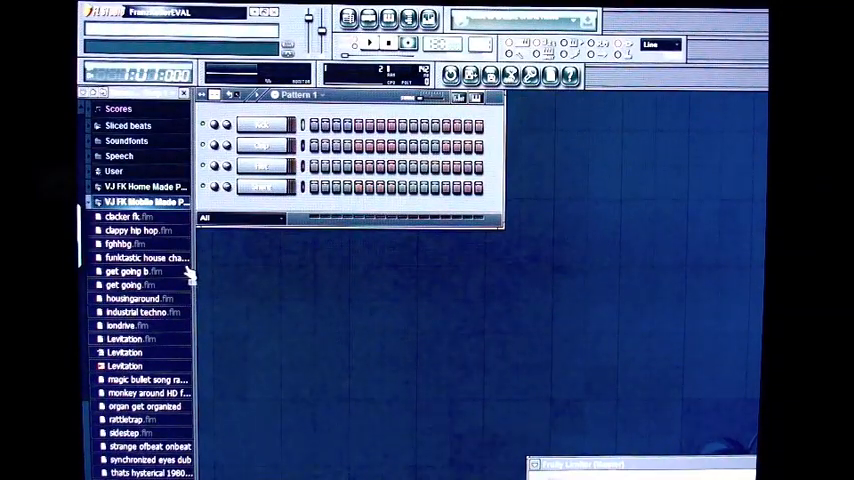
mouse_move(165, 365)
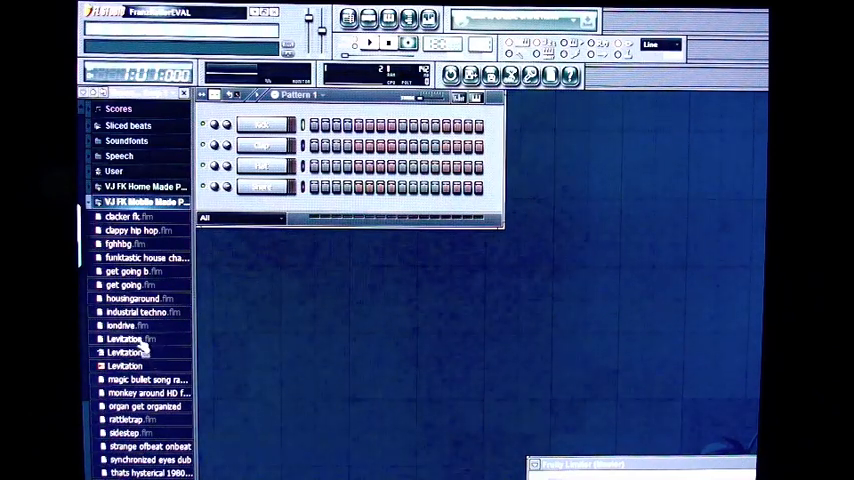
Drag Levitation.flm into the workspace and decline saving untitled.flp
left_click(155, 202)
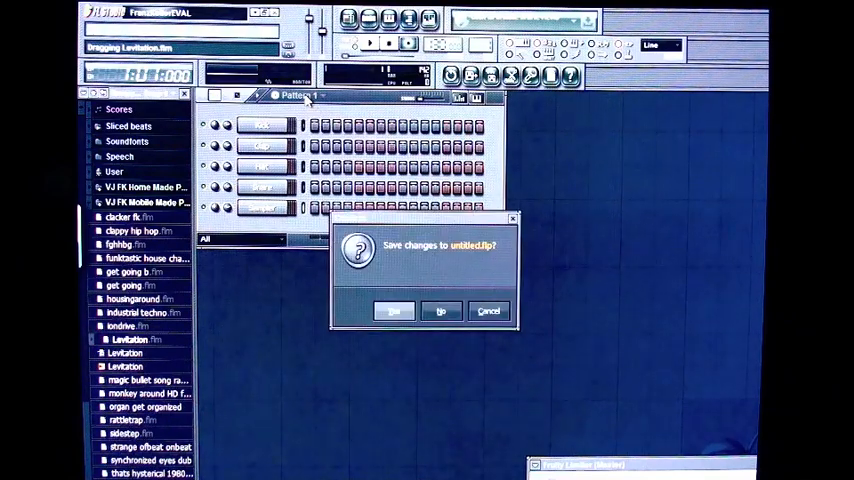
left_click(441, 310)
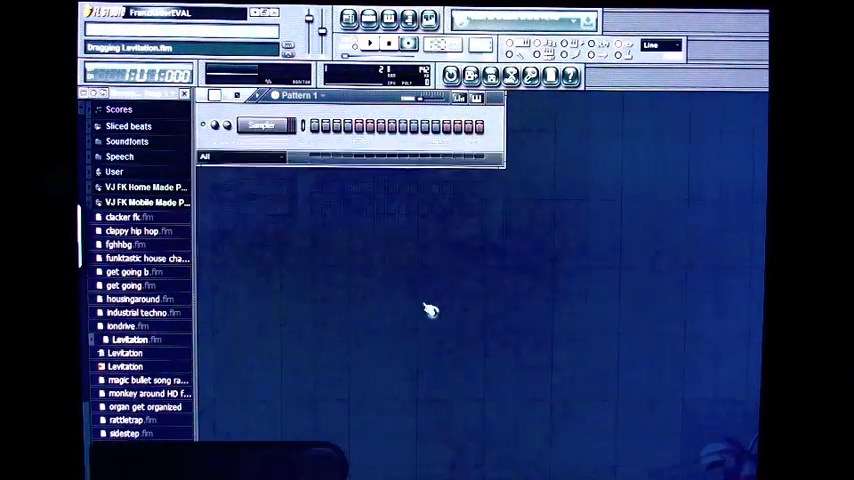